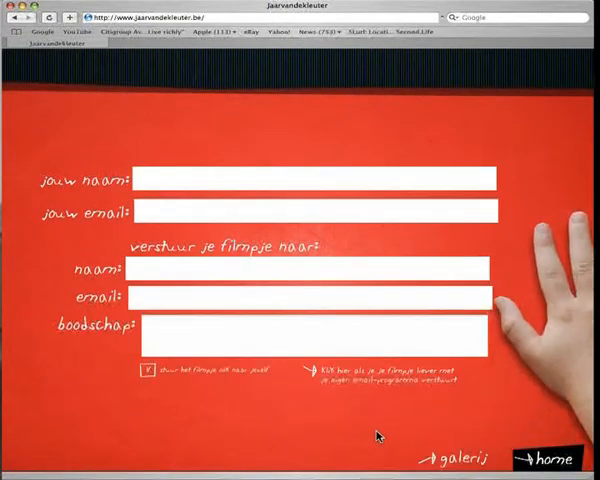
pyautogui.write('Di')
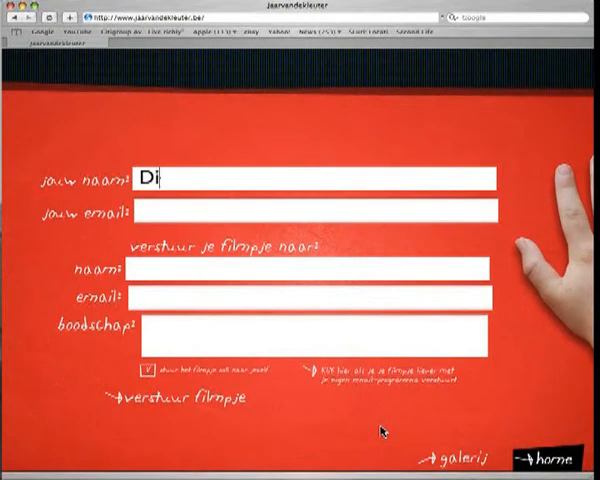